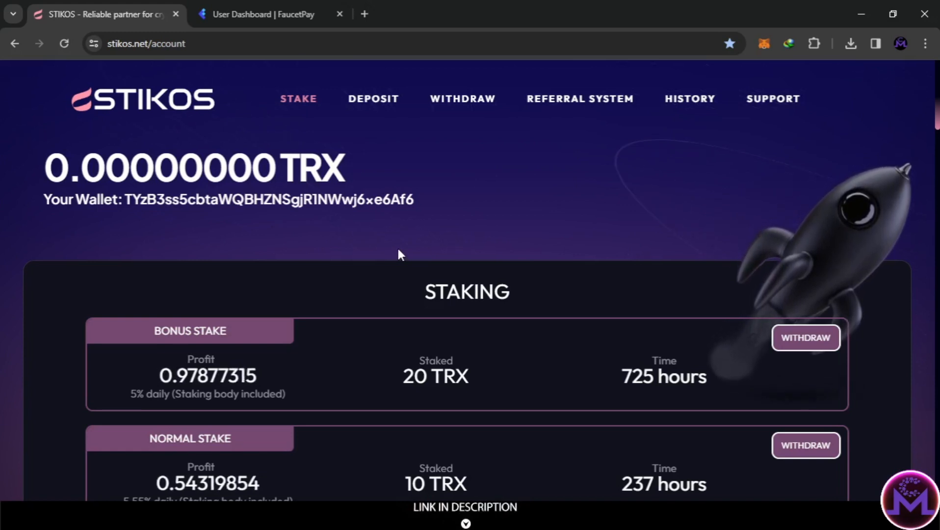
{"action": "mouse_move", "coordinate": [469, 177]}
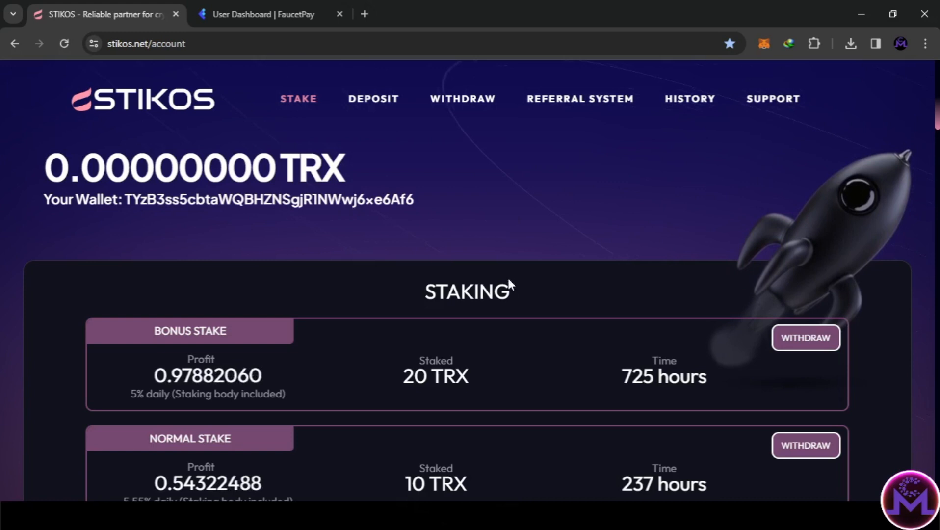
{"action": "mouse_move", "coordinate": [415, 250]}
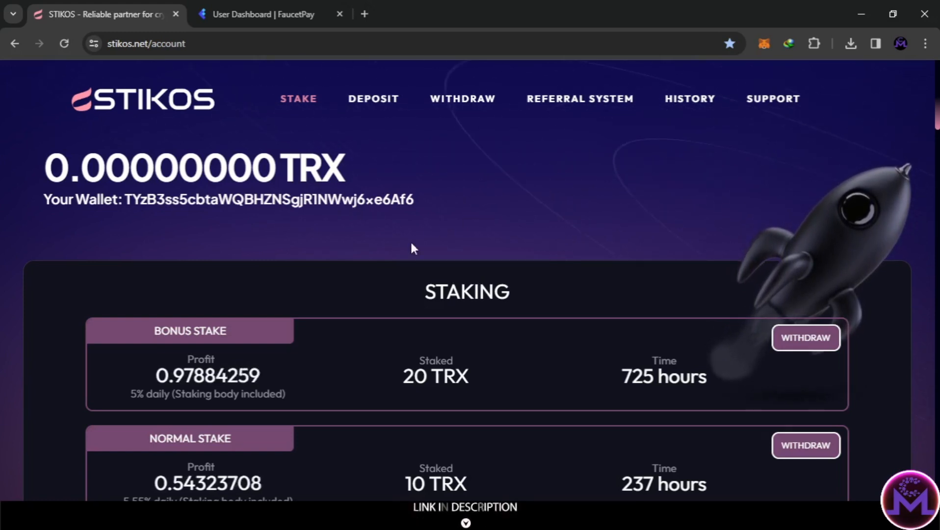
{"action": "mouse_move", "coordinate": [316, 275]}
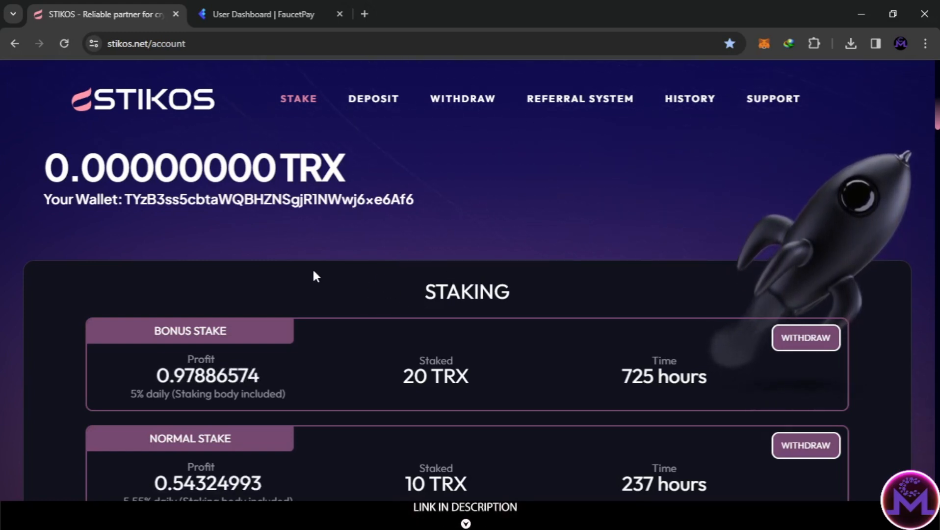
{"action": "mouse_move", "coordinate": [233, 293]}
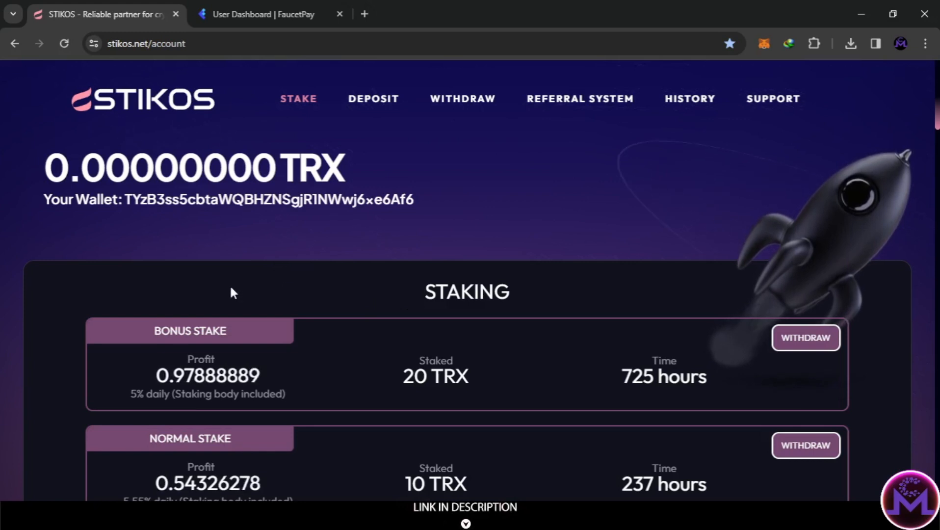
{"action": "mouse_move", "coordinate": [310, 318]}
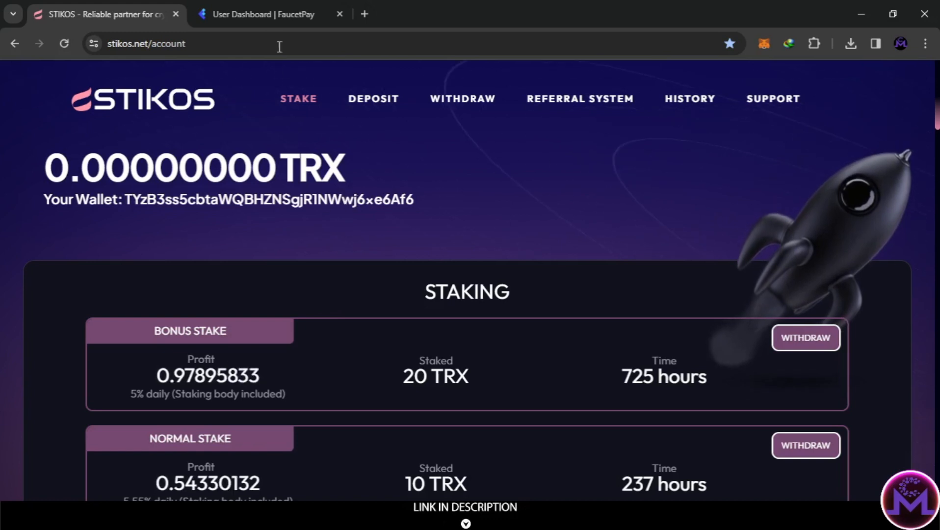
- Check the FaucetPay Tron deposit address, then review the STIKOS history of withdrawals, stakes and referrals
{"action": "left_click", "coordinate": [258, 14]}
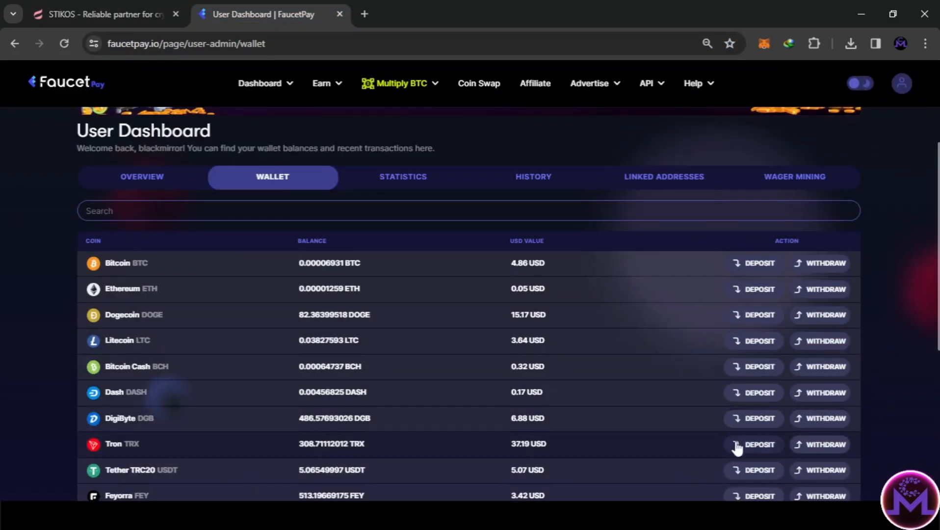
{"action": "left_click", "coordinate": [757, 445]}
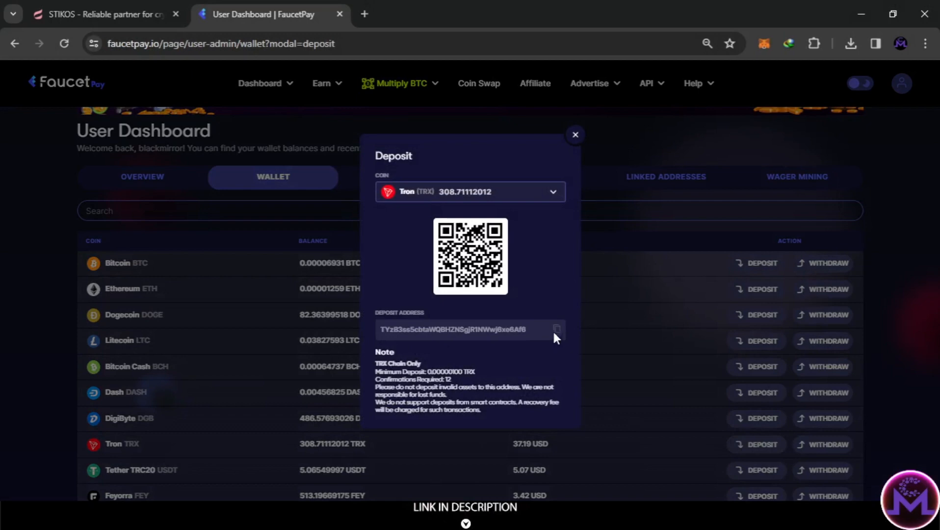
{"action": "left_click", "coordinate": [105, 14]}
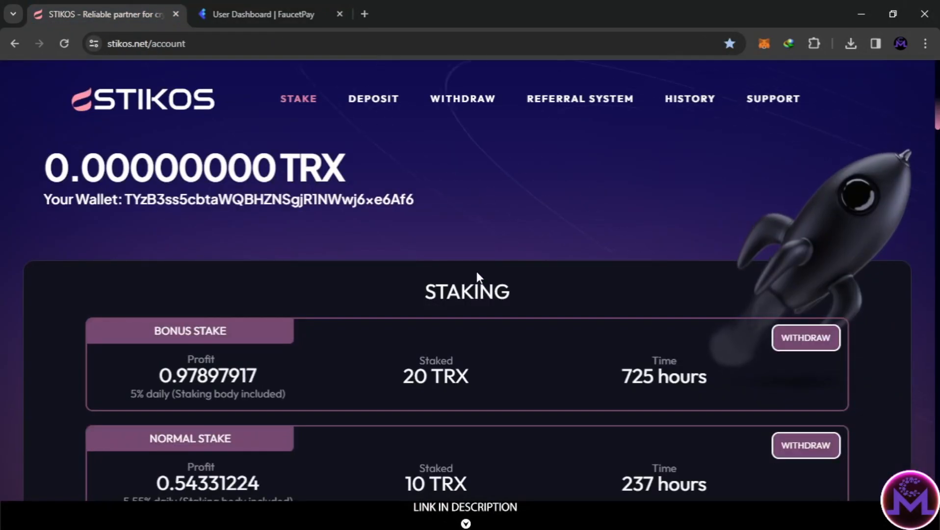
{"action": "mouse_move", "coordinate": [461, 98]}
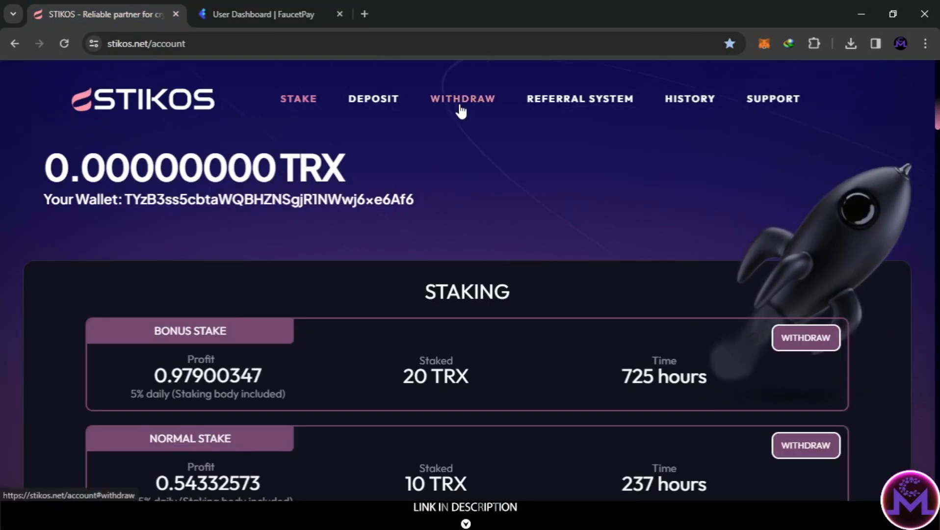
{"action": "scroll", "scroll_direction": "down", "scroll_amount": 3}
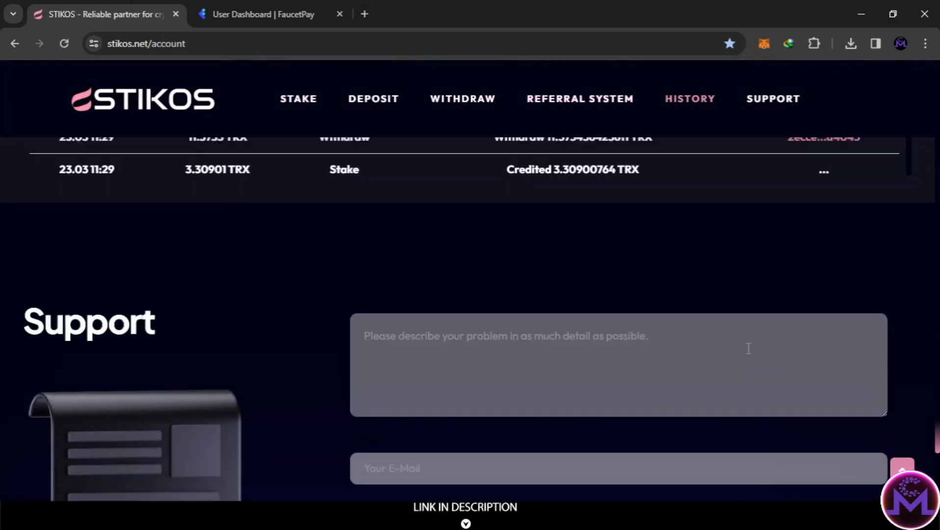
{"action": "scroll", "scroll_direction": "up", "scroll_amount": 3}
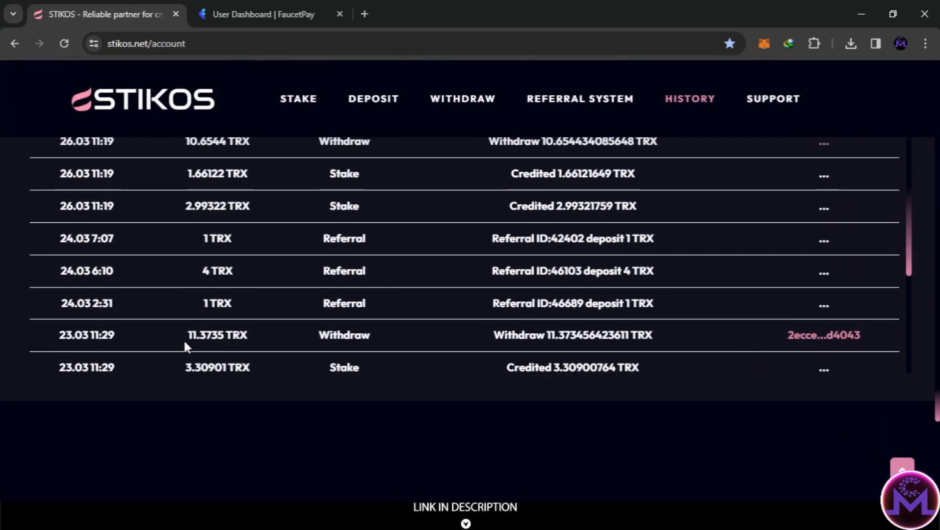
{"action": "mouse_move", "coordinate": [801, 350]}
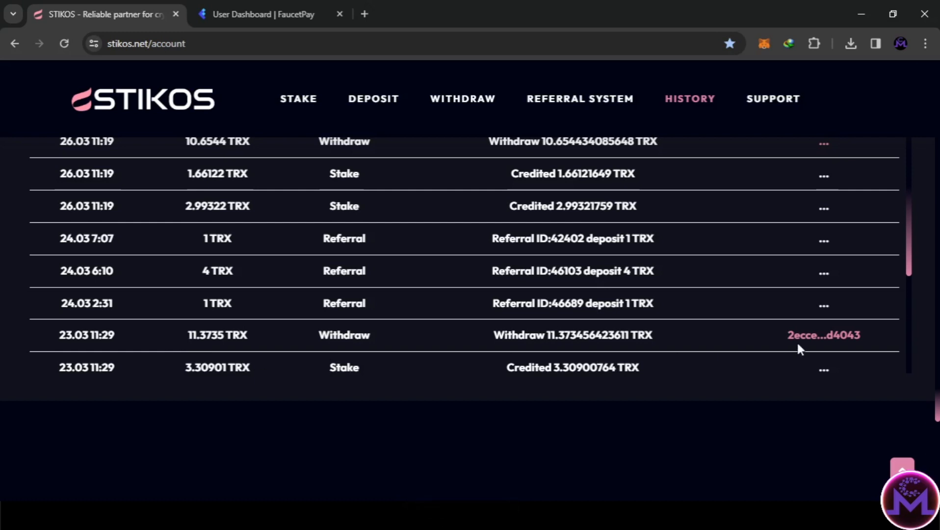
{"action": "mouse_move", "coordinate": [823, 335]}
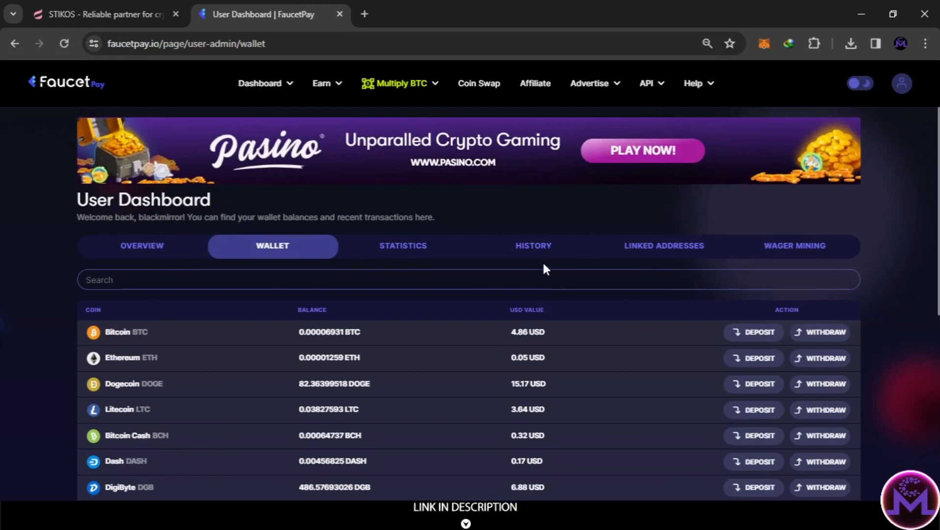
- Confirm the 11.3735 TRX deposit of 23 March in FaucetPay history and return to STIKOS
{"action": "left_click", "coordinate": [532, 245]}
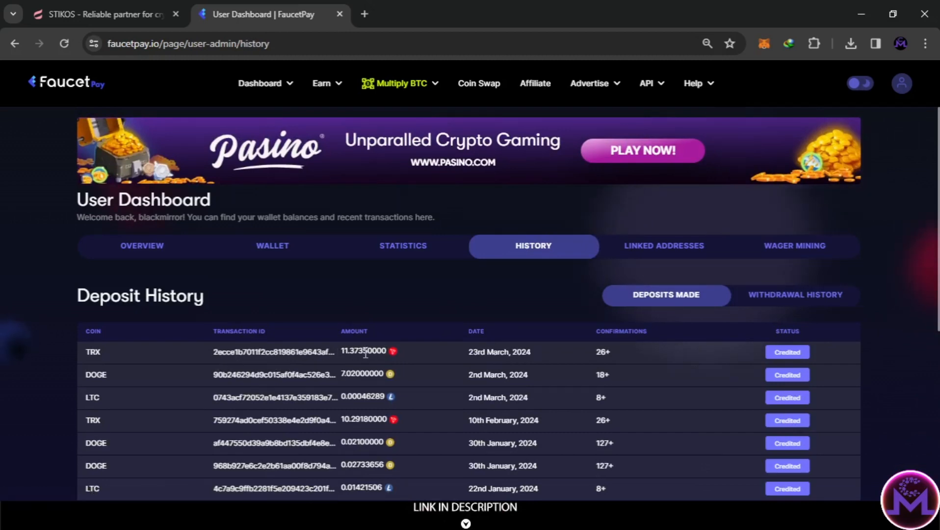
{"action": "left_click", "coordinate": [102, 14]}
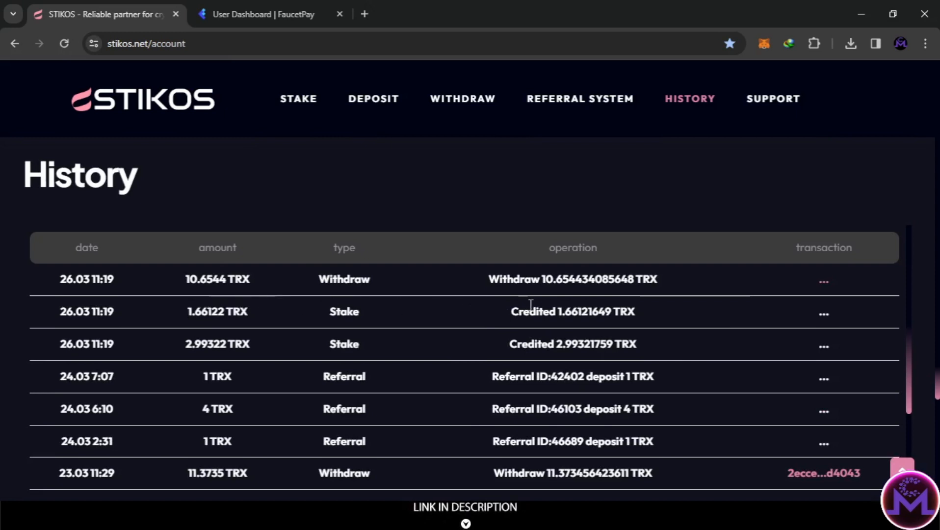
{"action": "mouse_move", "coordinate": [827, 299]}
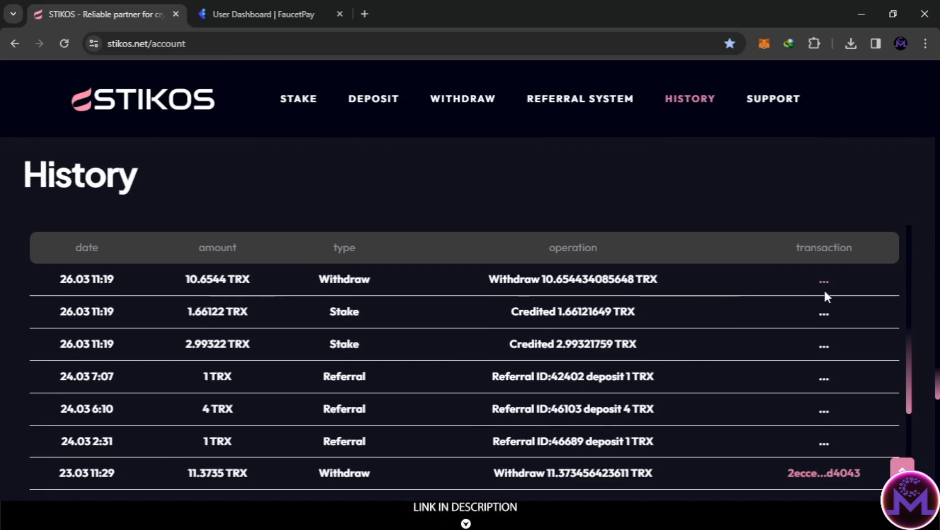
{"action": "mouse_move", "coordinate": [768, 258]}
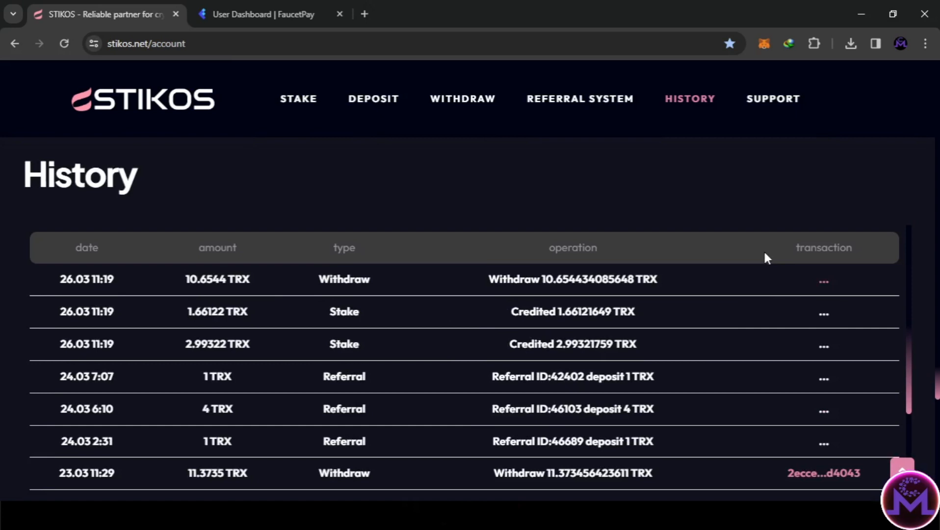
{"action": "mouse_move", "coordinate": [823, 279]}
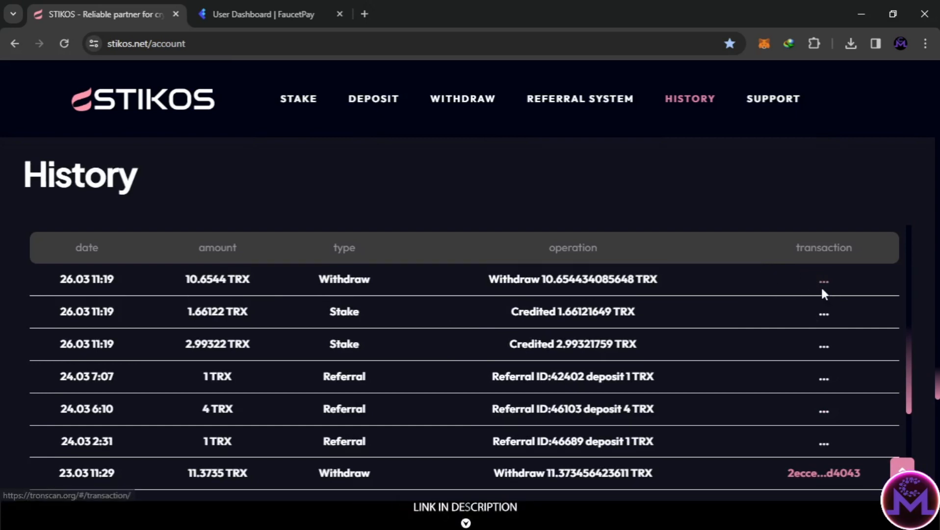
{"action": "mouse_move", "coordinate": [804, 295]}
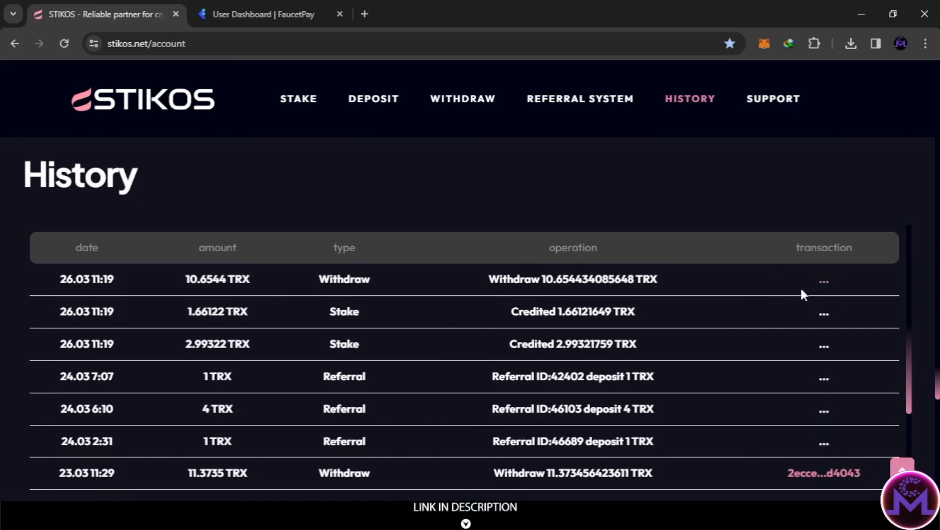
{"action": "mouse_move", "coordinate": [776, 282]}
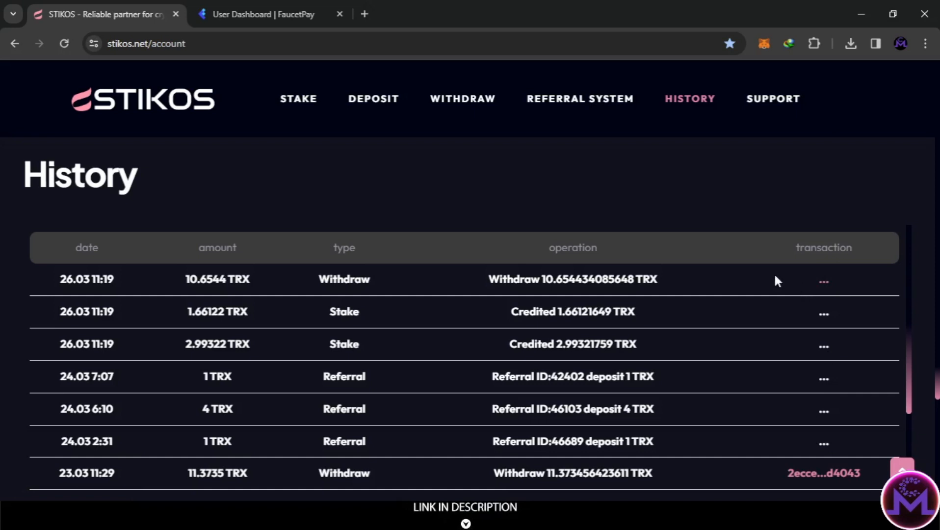
{"action": "mouse_move", "coordinate": [750, 273]}
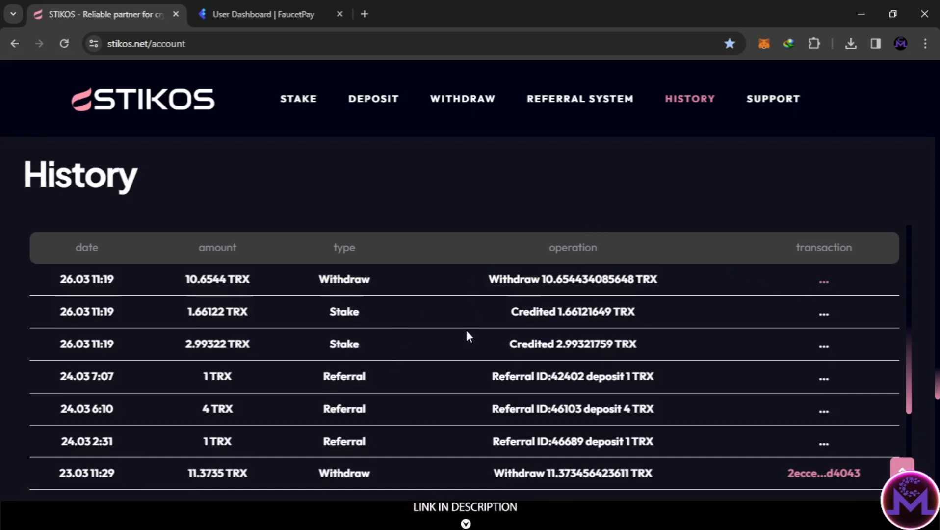
{"action": "mouse_move", "coordinate": [540, 214]}
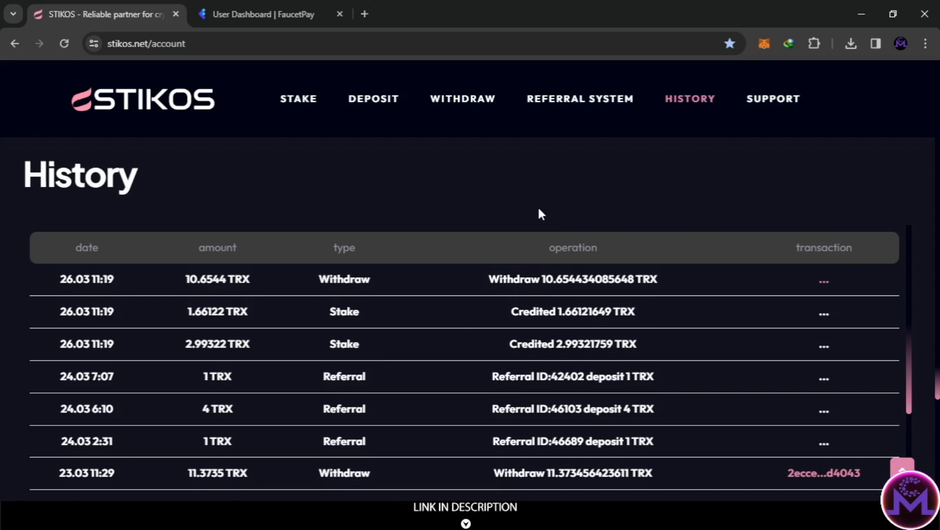
{"action": "mouse_move", "coordinate": [542, 259]}
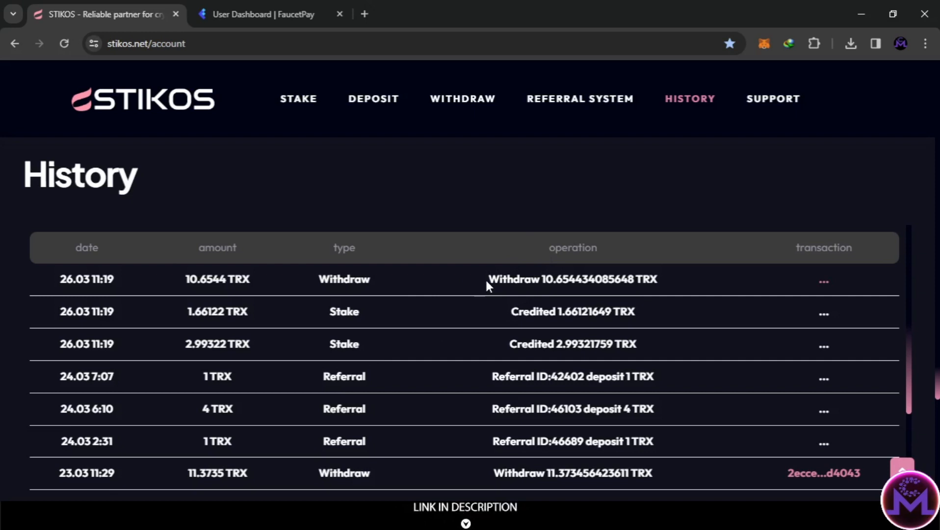
{"action": "mouse_move", "coordinate": [498, 275]}
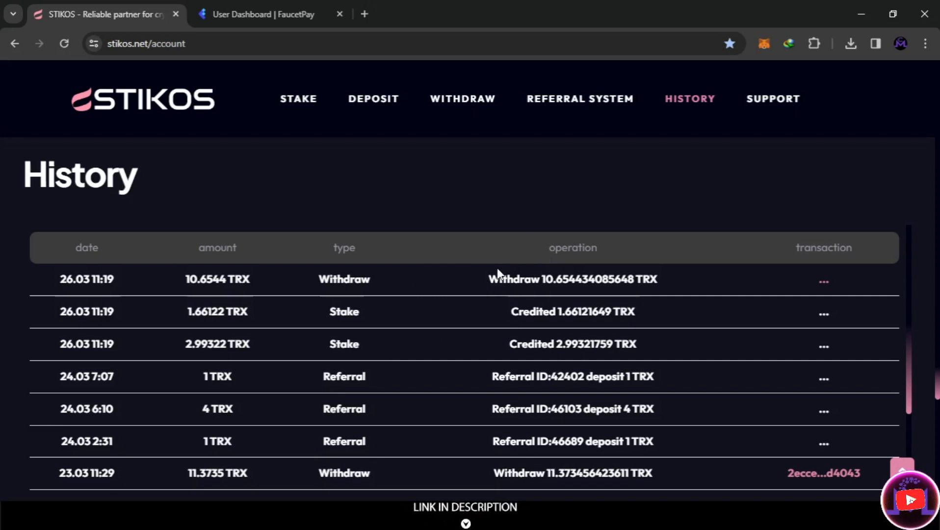
{"action": "mouse_move", "coordinate": [390, 267]}
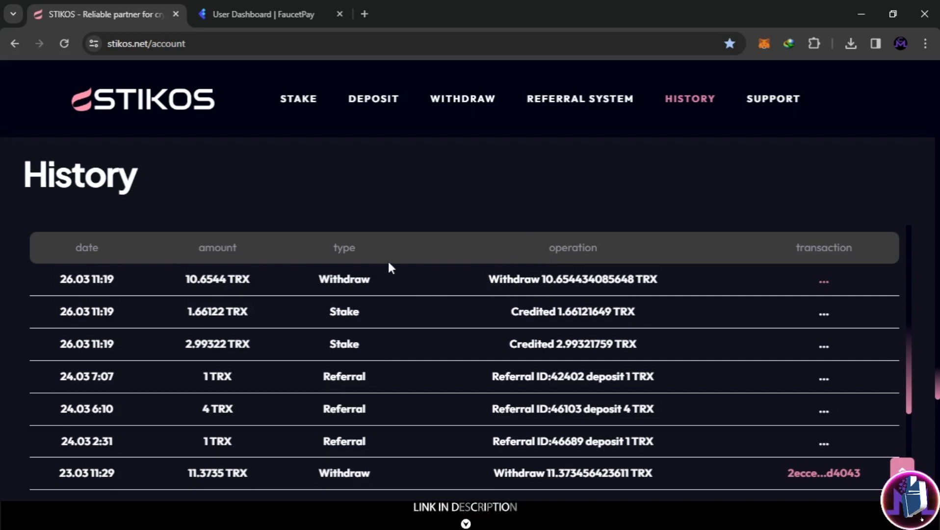
{"action": "mouse_move", "coordinate": [276, 261]}
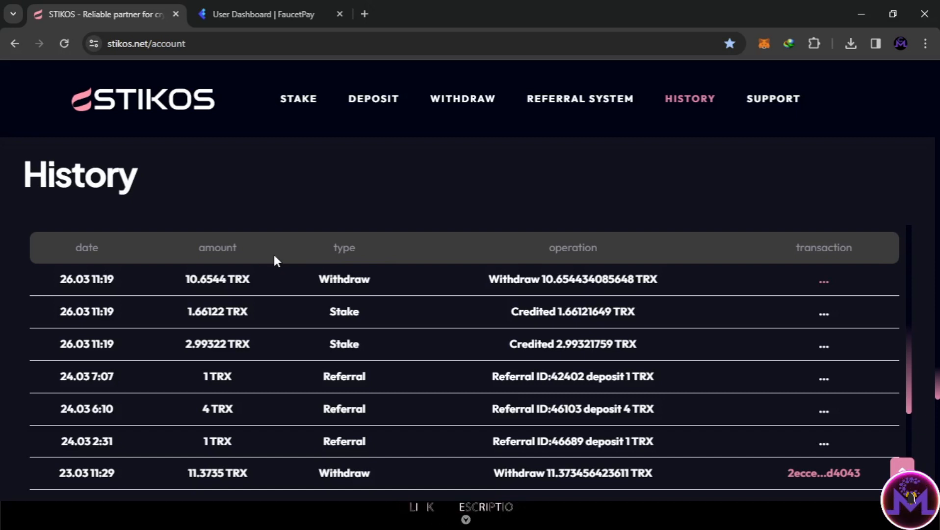
{"action": "mouse_move", "coordinate": [387, 280]}
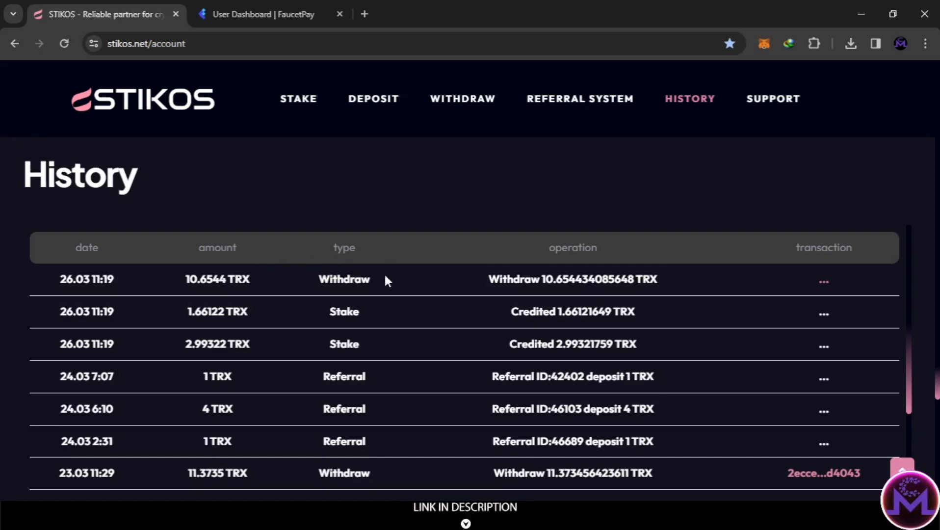
{"action": "mouse_move", "coordinate": [411, 298]}
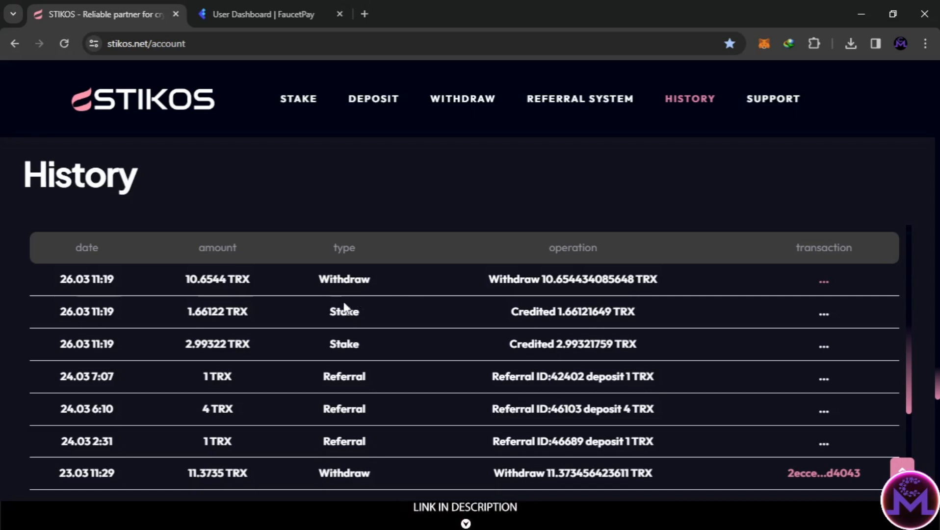
- Inspect the 26.03 withdrawal of 10.6544 TRX lacking a transaction ID, then the referral summary of 202 referrals and 6.000 TRX
{"action": "scroll", "scroll_direction": "down", "scroll_amount": 3}
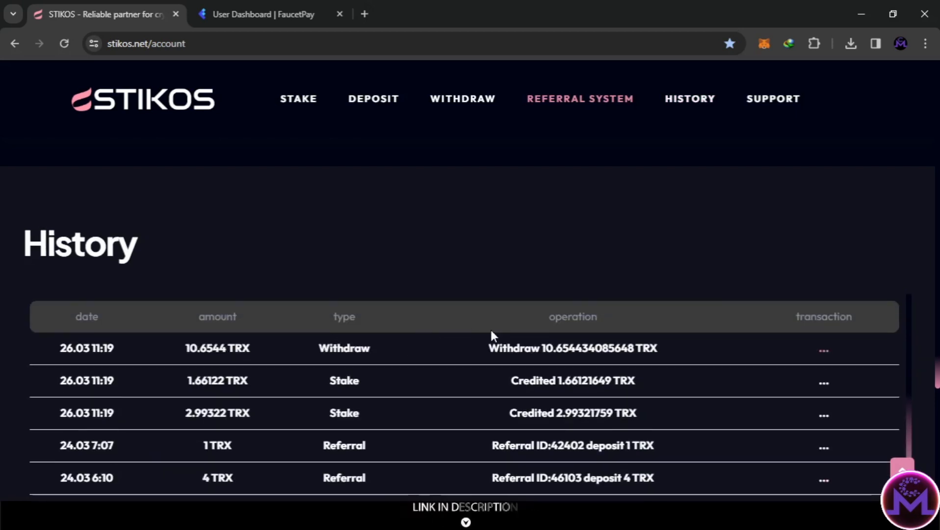
{"action": "mouse_move", "coordinate": [124, 375]}
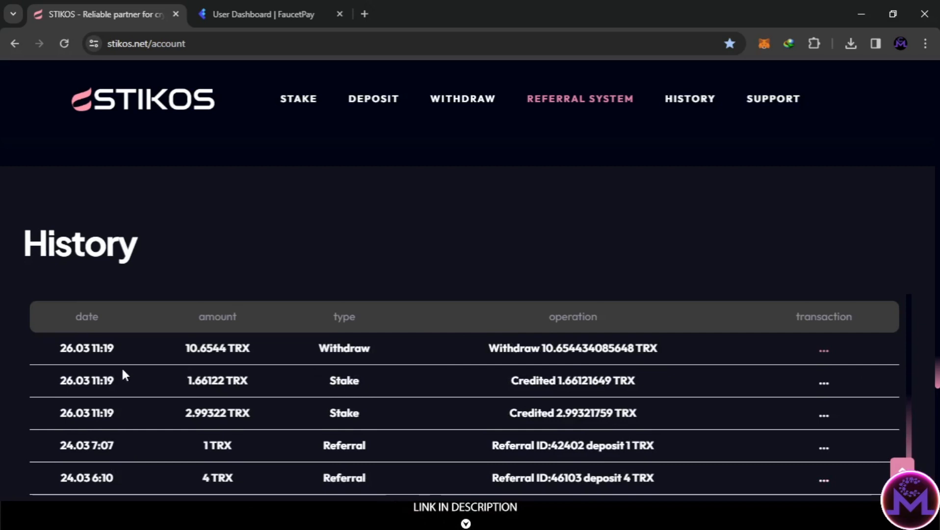
{"action": "mouse_move", "coordinate": [221, 364]}
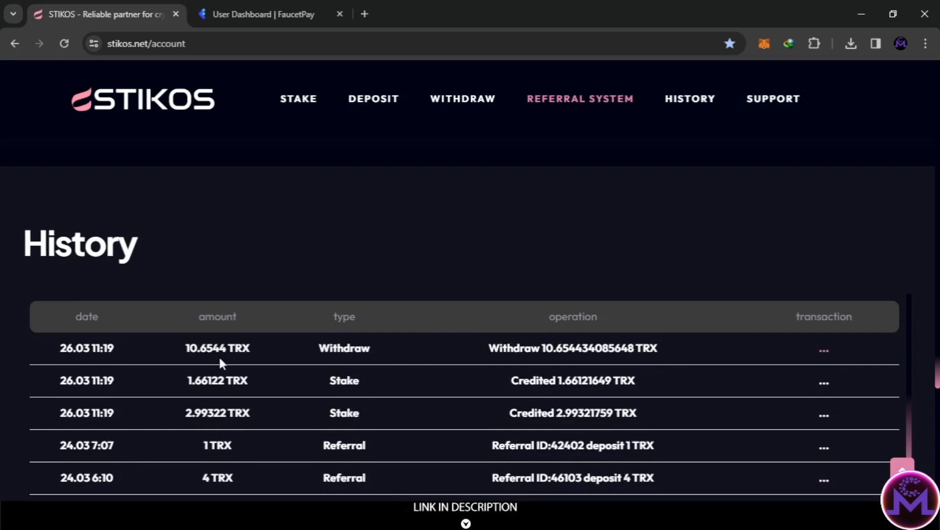
{"action": "mouse_move", "coordinate": [875, 341]}
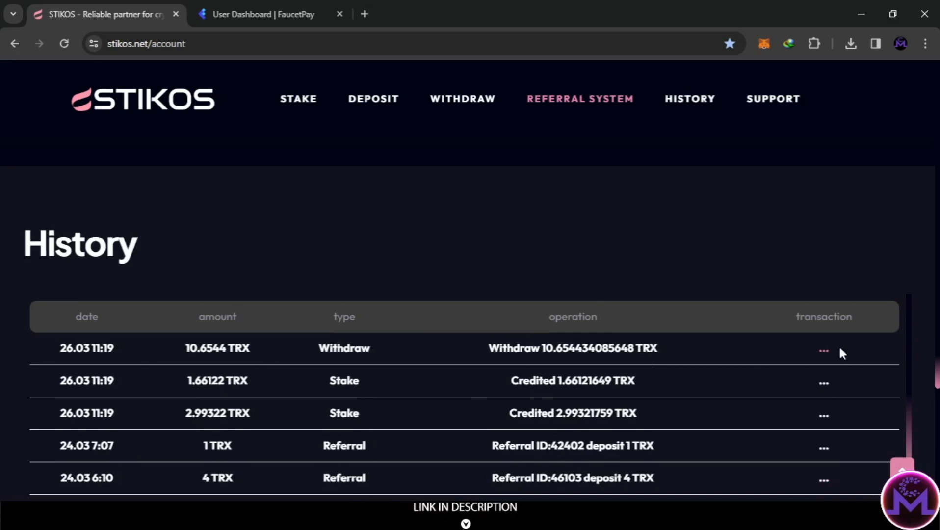
{"action": "scroll", "scroll_direction": "up", "scroll_amount": 3}
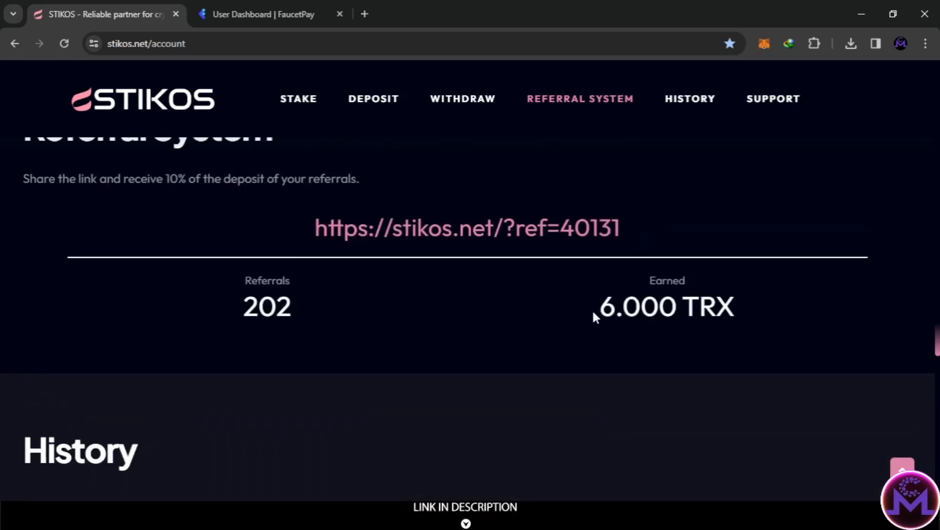
- Bring the history table to the 23.03 withdrawal of 11.3735 TRX that carries a transaction hash
{"action": "scroll", "scroll_direction": "up", "scroll_amount": 3}
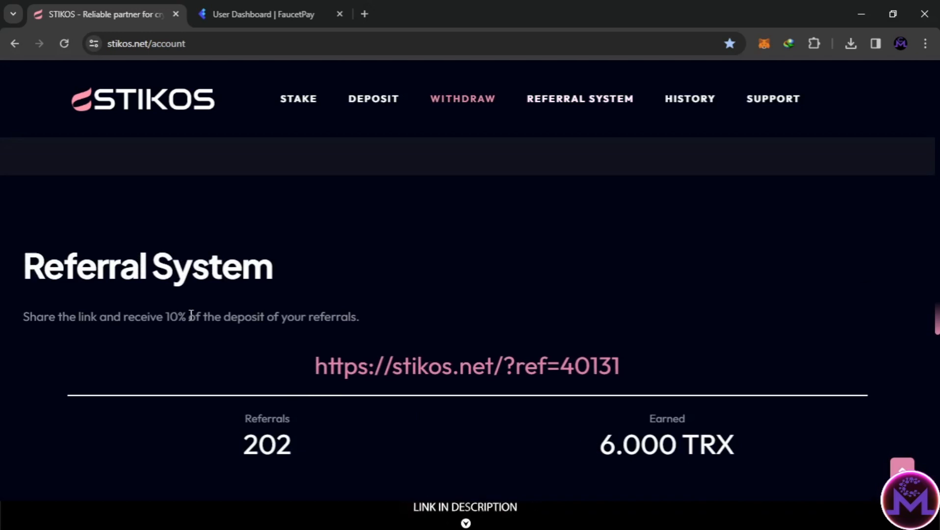
{"action": "left_click", "coordinate": [689, 98]}
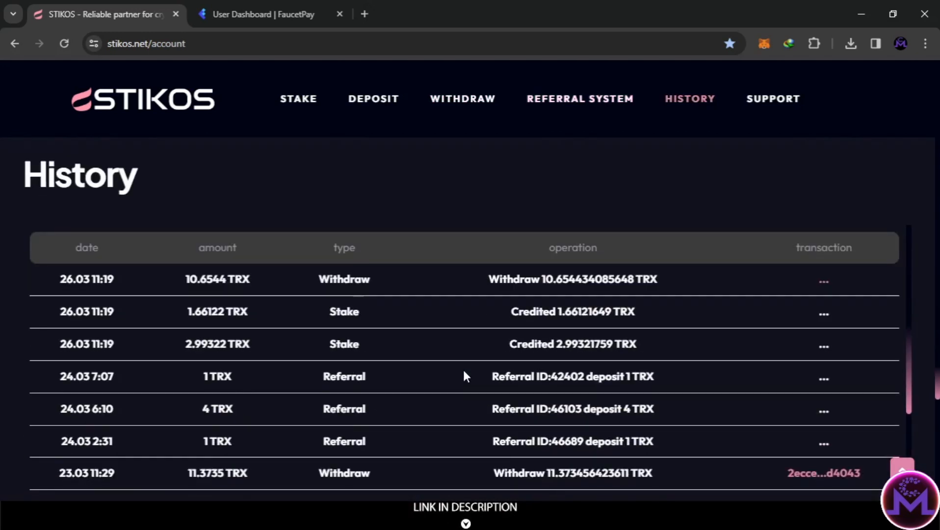
{"action": "mouse_move", "coordinate": [787, 472]}
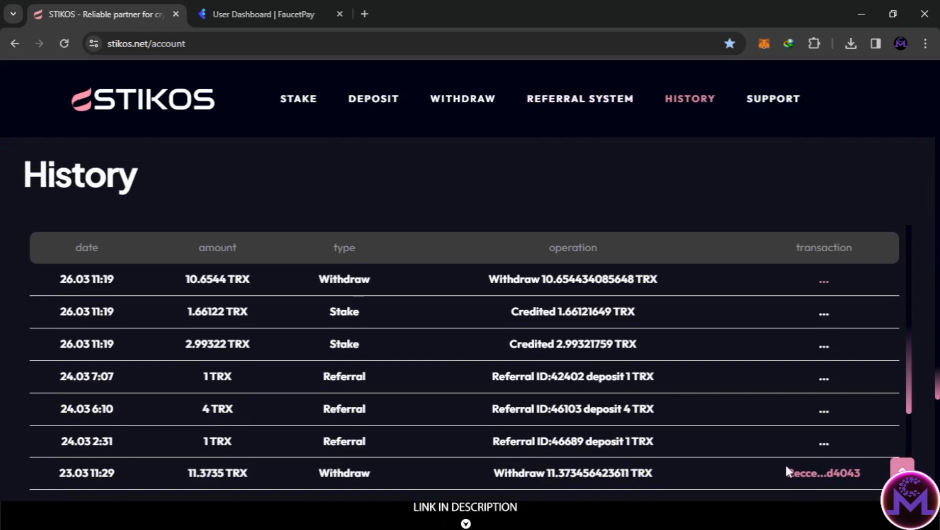
{"action": "scroll", "scroll_direction": "up", "scroll_amount": 3}
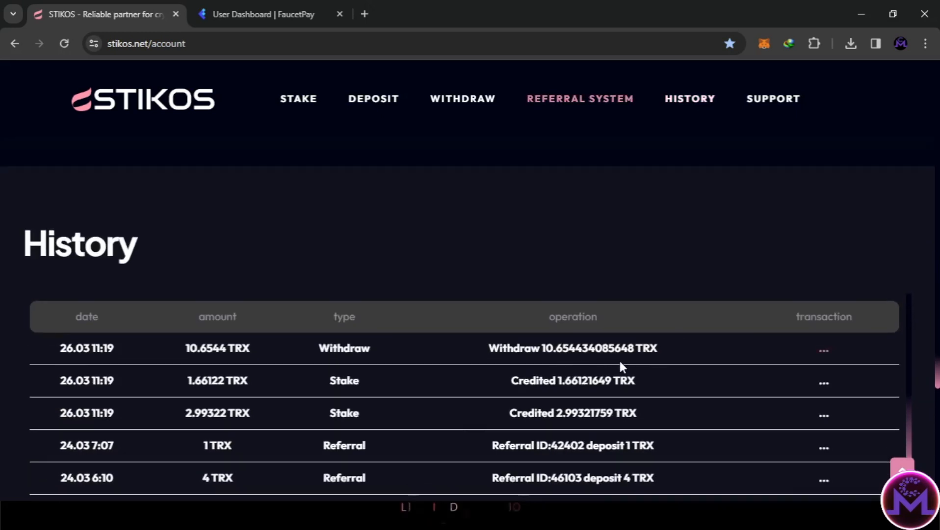
{"action": "scroll", "scroll_direction": "down", "scroll_amount": 3}
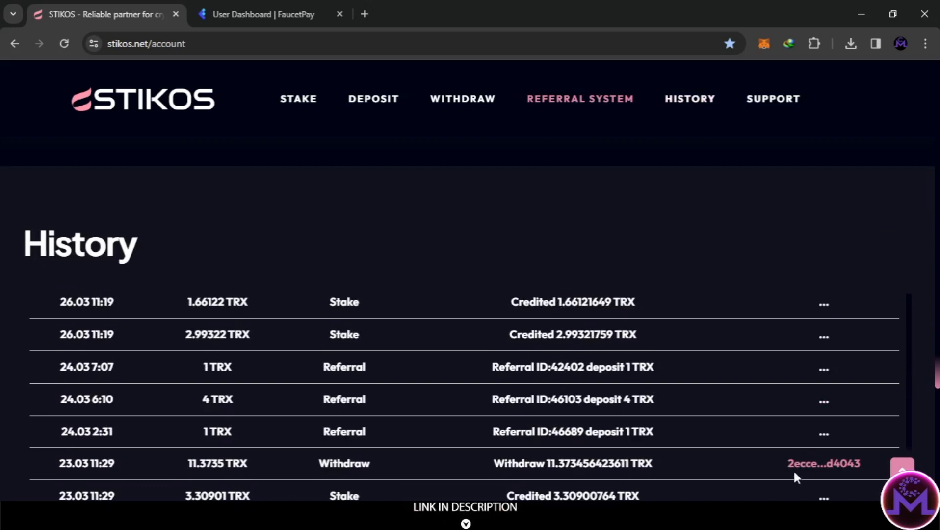
{"action": "mouse_move", "coordinate": [664, 463]}
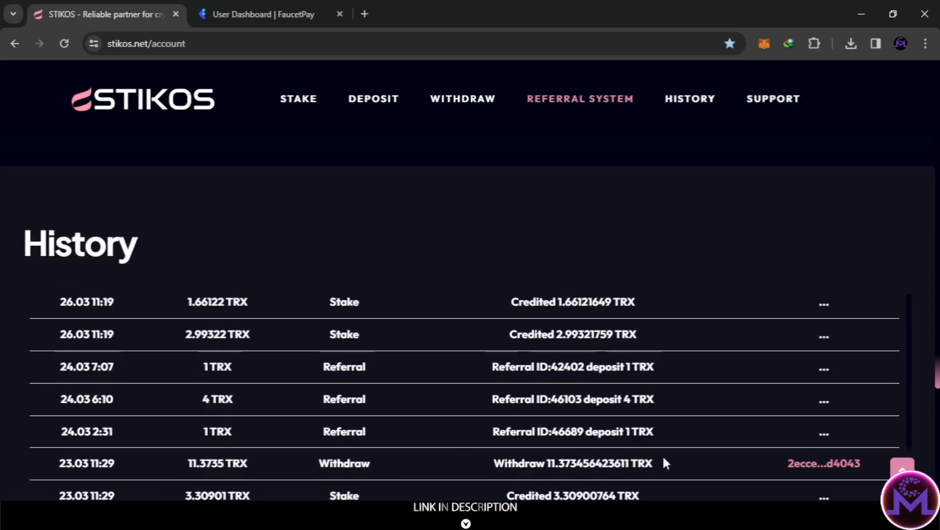
{"action": "mouse_move", "coordinate": [719, 300]}
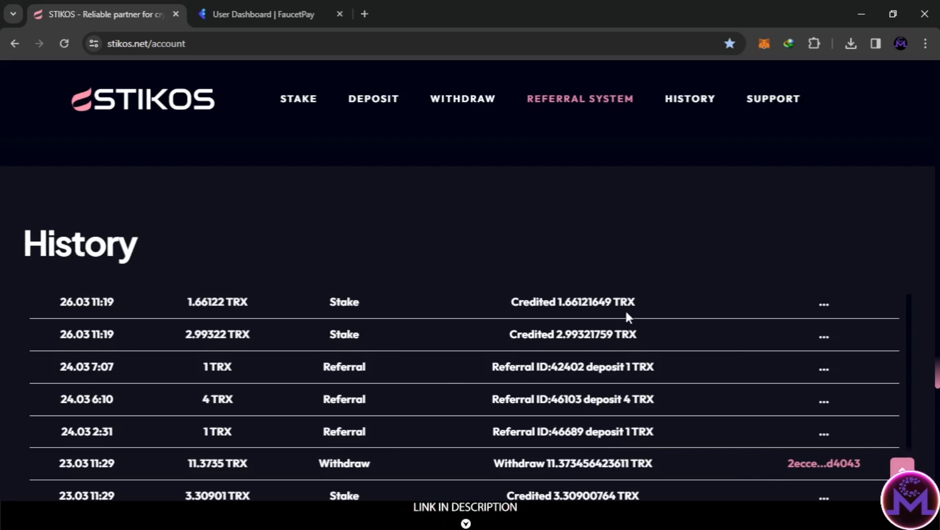
{"action": "mouse_move", "coordinate": [628, 467]}
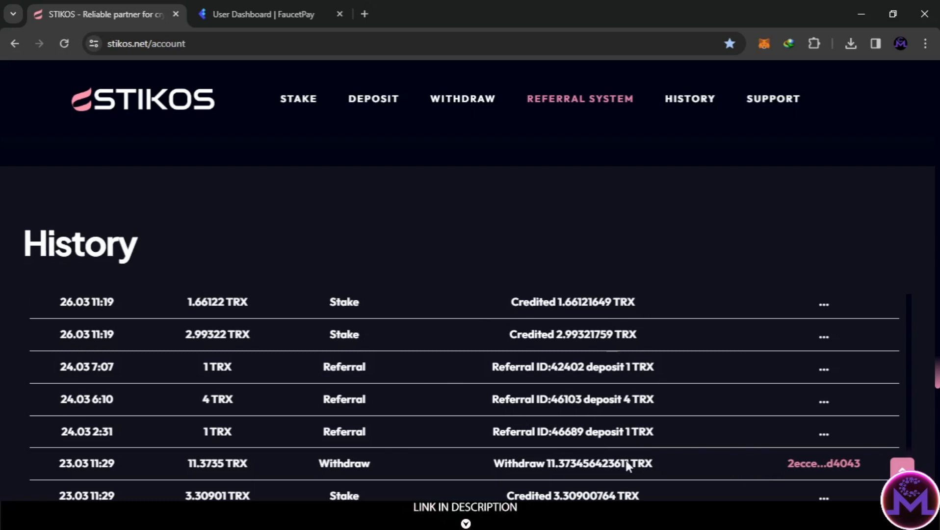
{"action": "mouse_move", "coordinate": [758, 397]}
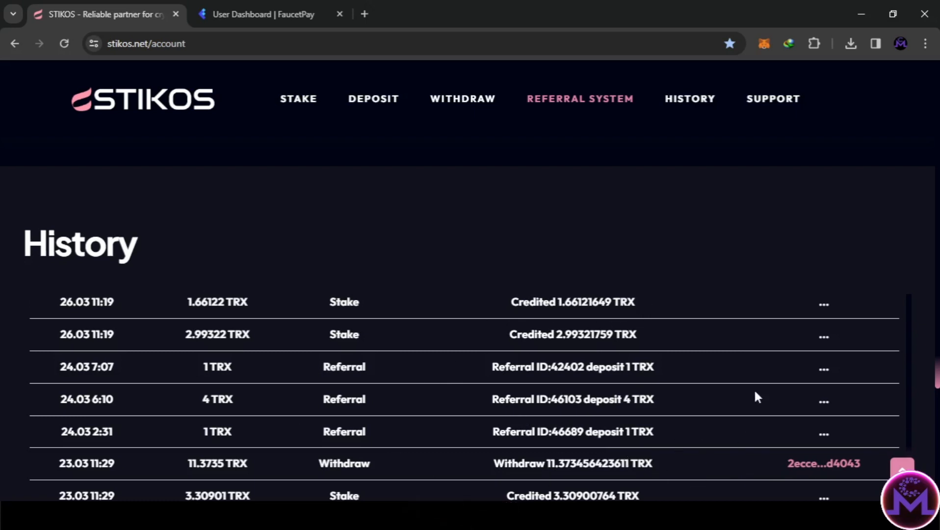
{"action": "scroll", "scroll_direction": "down", "scroll_amount": 3}
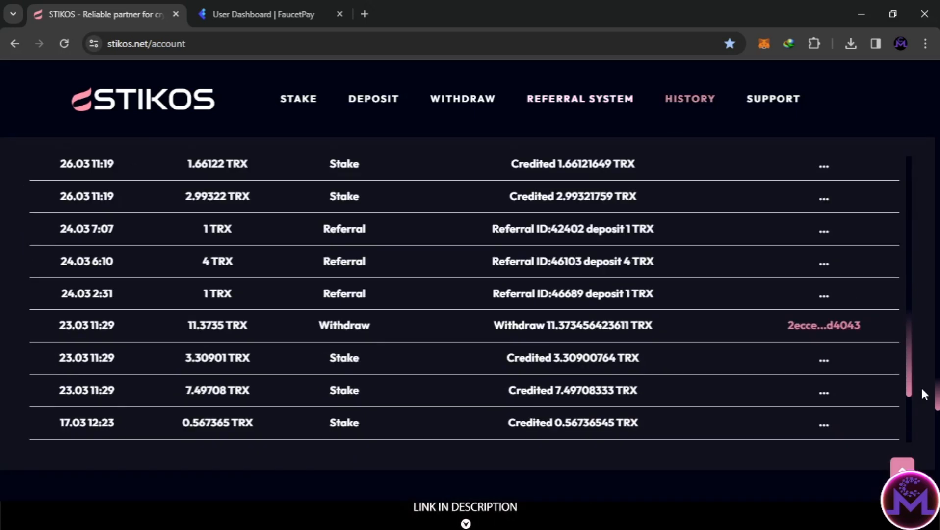
{"action": "scroll", "scroll_direction": "up", "scroll_amount": 3}
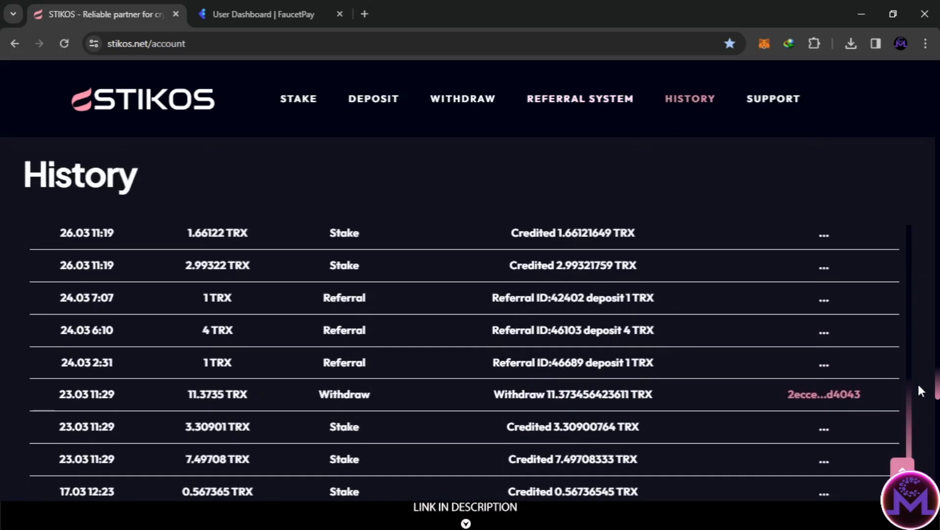
{"action": "mouse_move", "coordinate": [330, 404]}
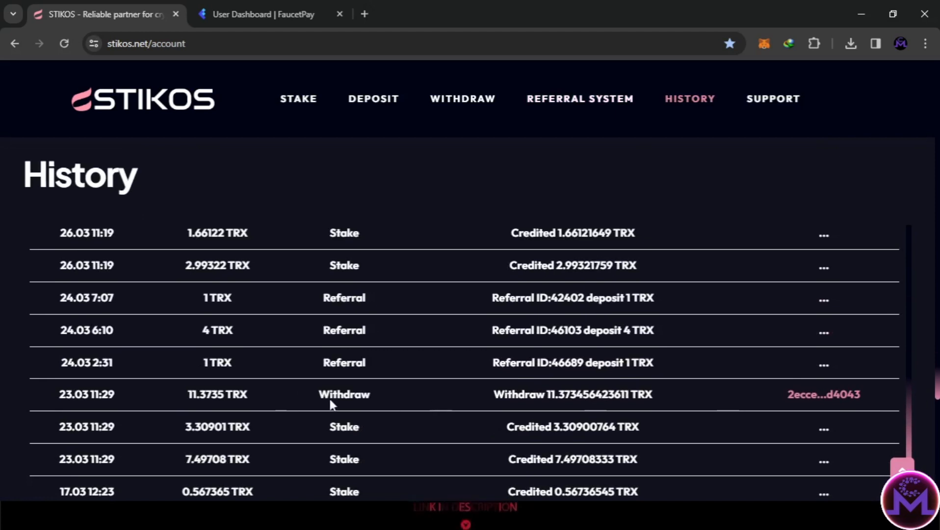
{"action": "scroll", "scroll_direction": "up", "scroll_amount": 3}
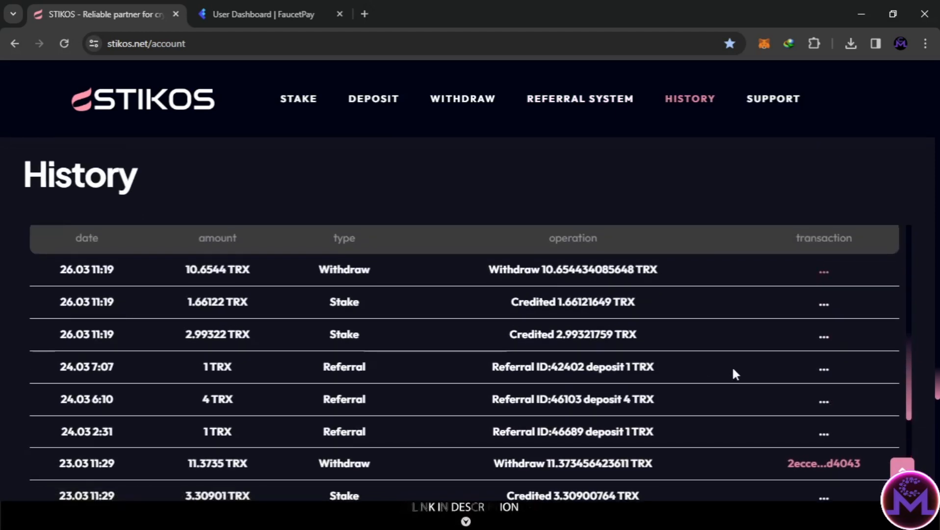
{"action": "mouse_move", "coordinate": [752, 443]}
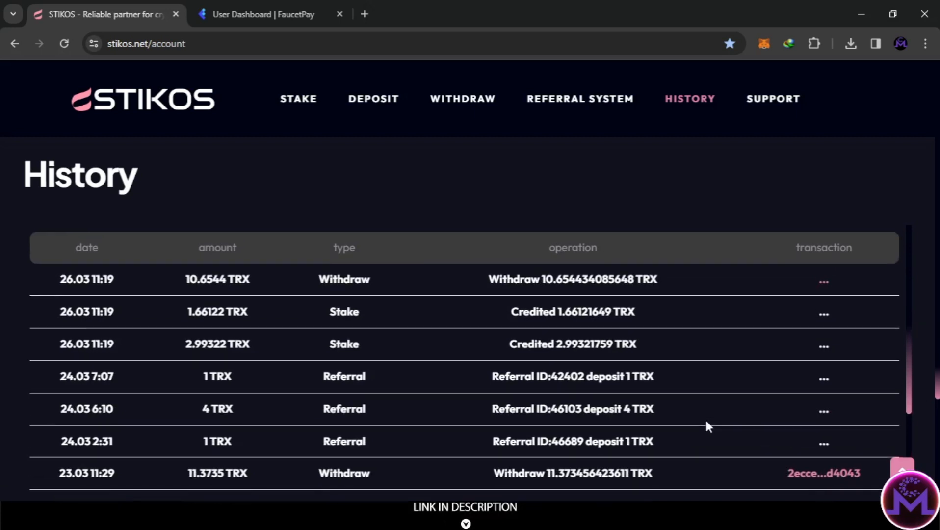
- Return via Referral System to the staking dashboard showing 0 TRX balance, 20 TRX bonus and 10 TRX normal stakes
{"action": "left_click", "coordinate": [579, 98]}
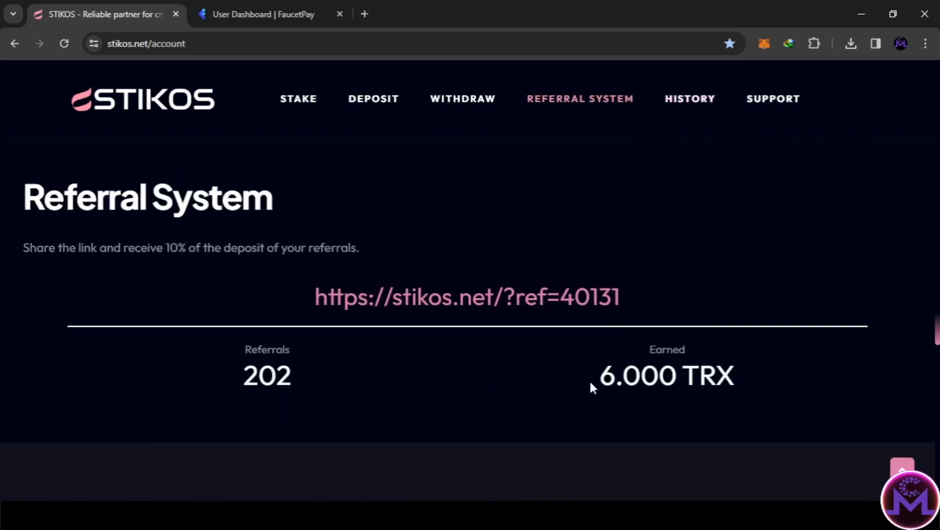
{"action": "left_click", "coordinate": [461, 99]}
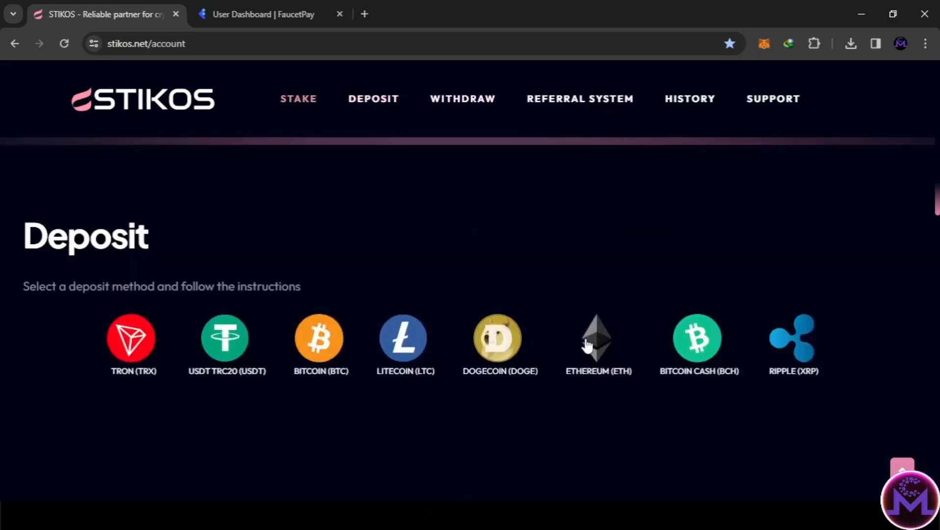
{"action": "left_click", "coordinate": [298, 98]}
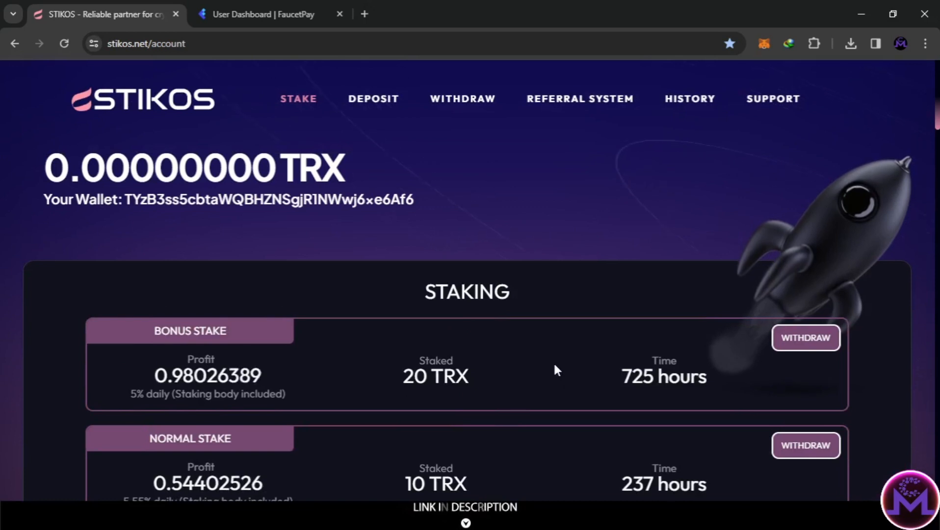